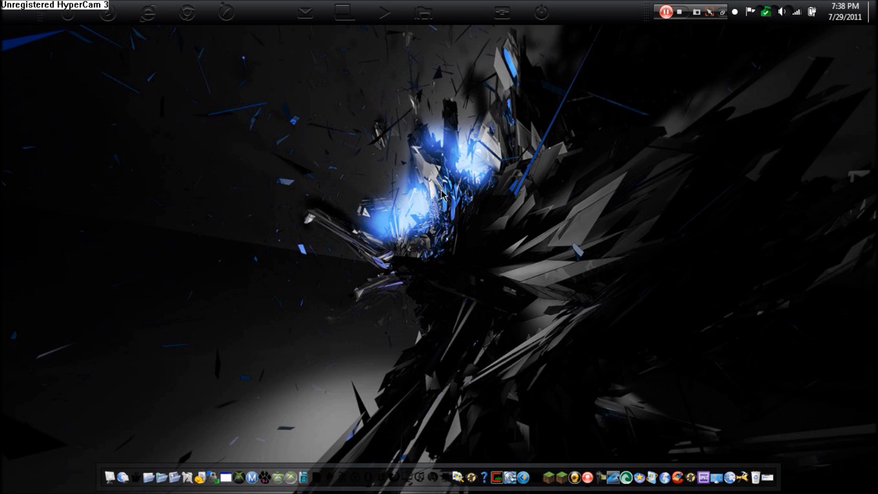
{"action": "mouse_move", "coordinate": [595, 87]}
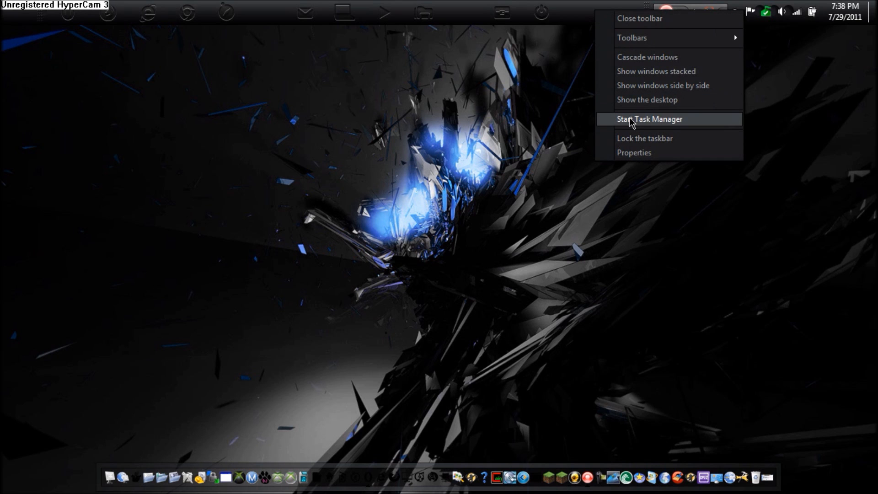
- Launch Task Manager and scroll the Processes list down to RocketDock.exe
{"action": "left_click", "coordinate": [649, 119]}
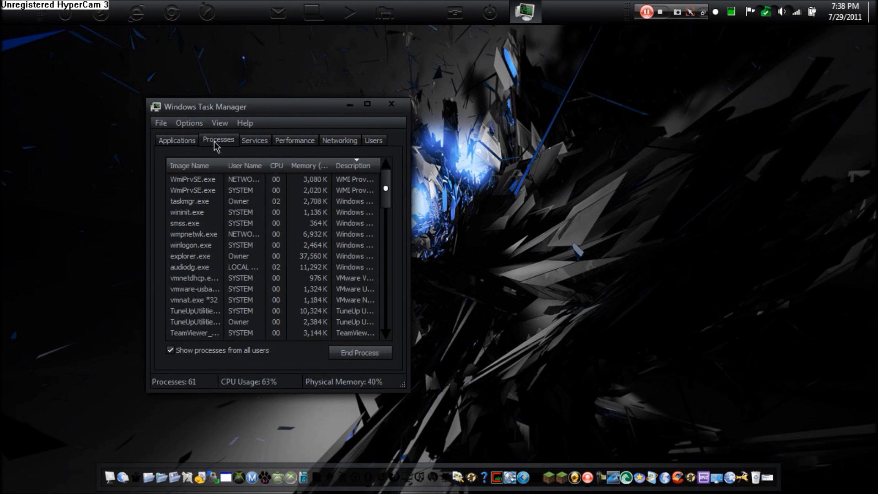
{"action": "scroll", "scroll_direction": "down", "scroll_amount": 3}
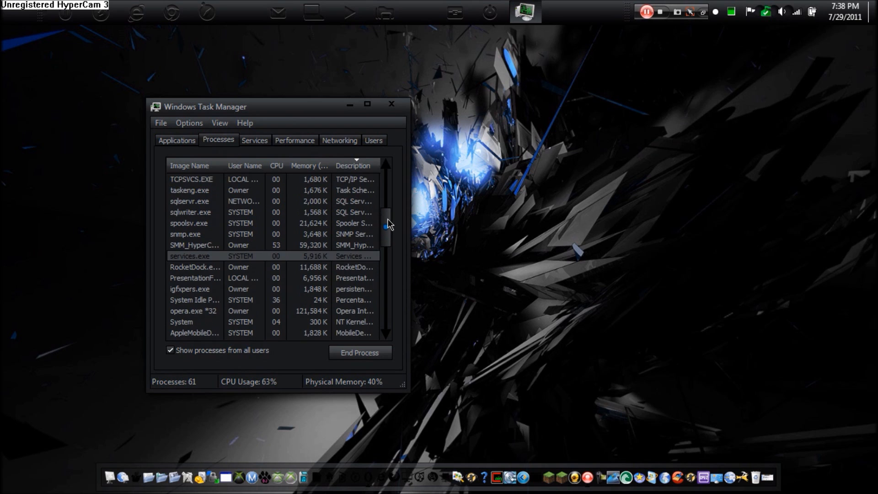
{"action": "scroll", "scroll_direction": "down", "scroll_amount": 3}
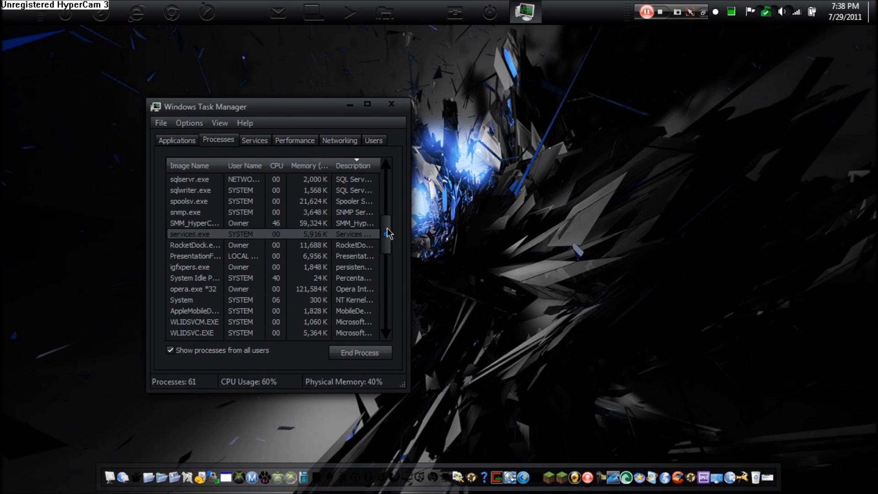
{"action": "left_click_drag", "start_coordinate": [386, 232], "coordinate": [386, 305]}
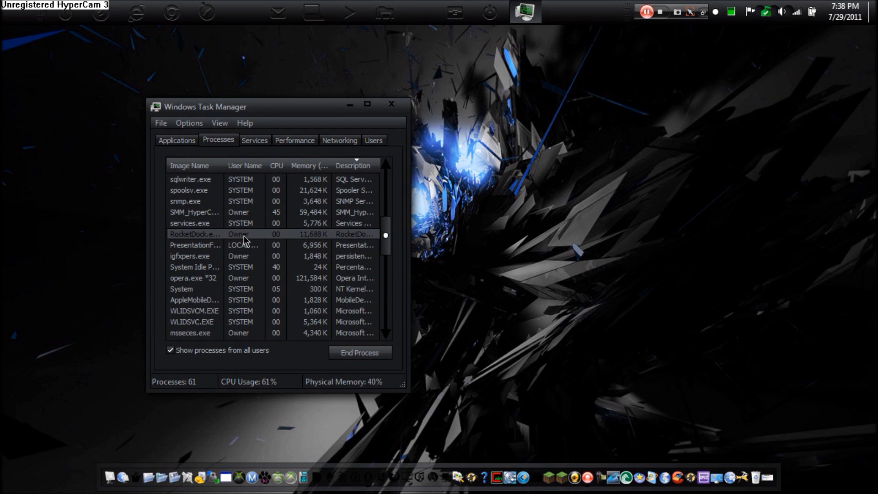
{"action": "mouse_move", "coordinate": [283, 484]}
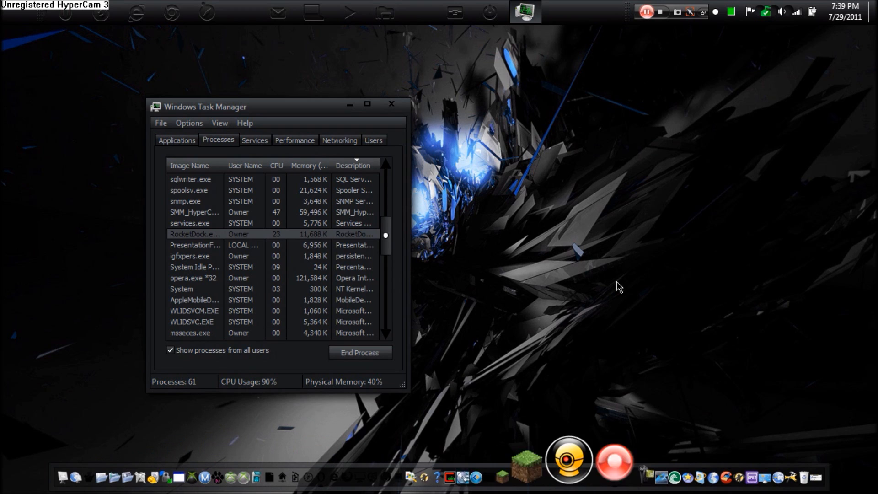
- View RocketDock.exe's properties and its Program Files (x86) folder, then close those windows
{"action": "right_click", "coordinate": [194, 234]}
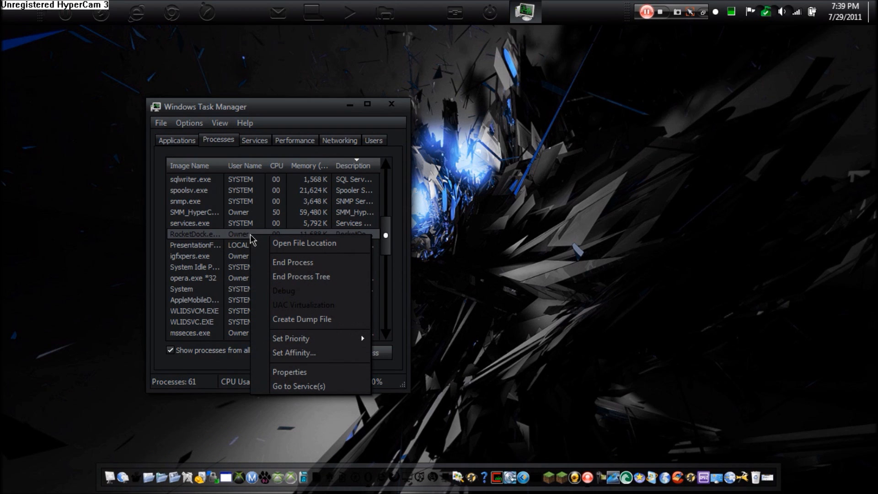
{"action": "left_click", "coordinate": [289, 372]}
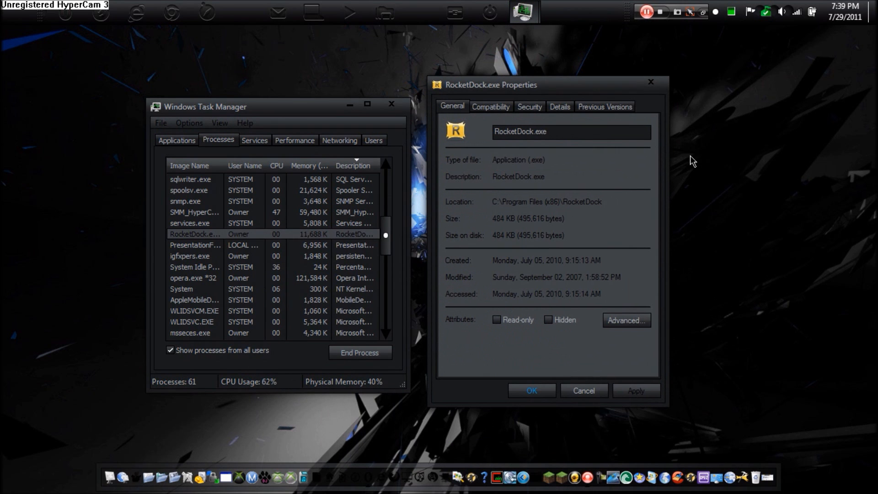
{"action": "right_click", "coordinate": [195, 234]}
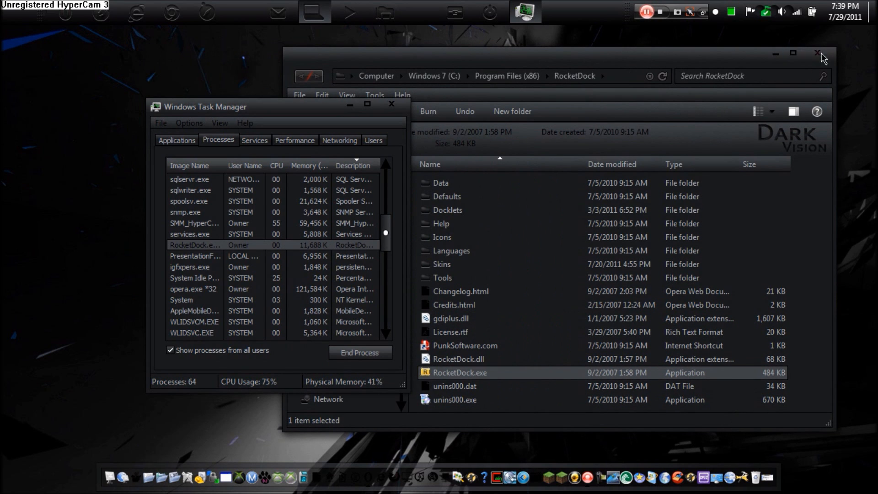
{"action": "left_click", "coordinate": [816, 53]}
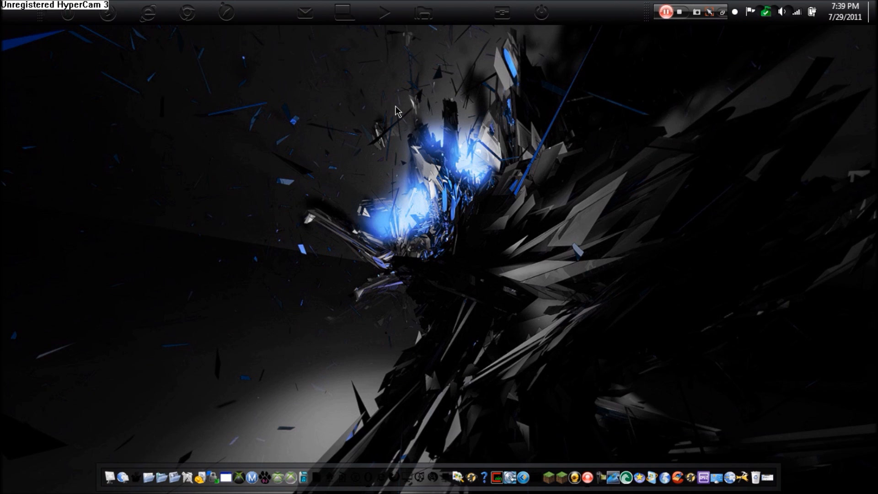
{"action": "mouse_move", "coordinate": [389, 122]}
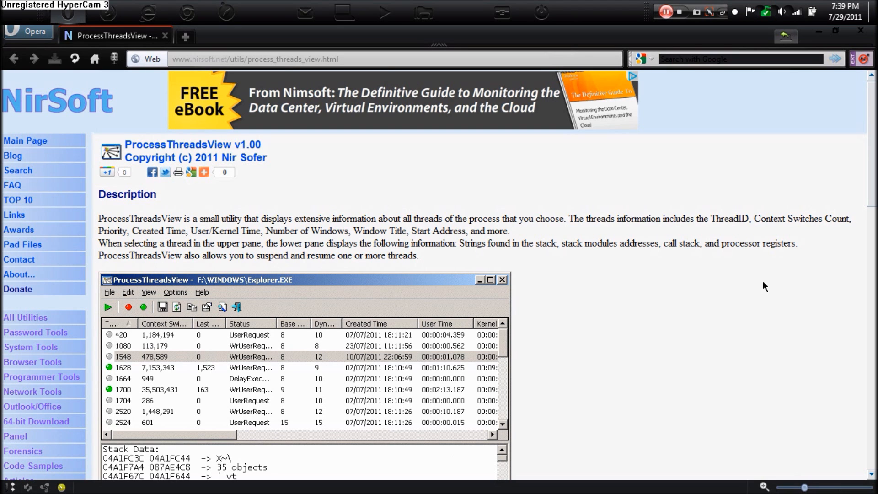
{"action": "mouse_move", "coordinate": [502, 190]}
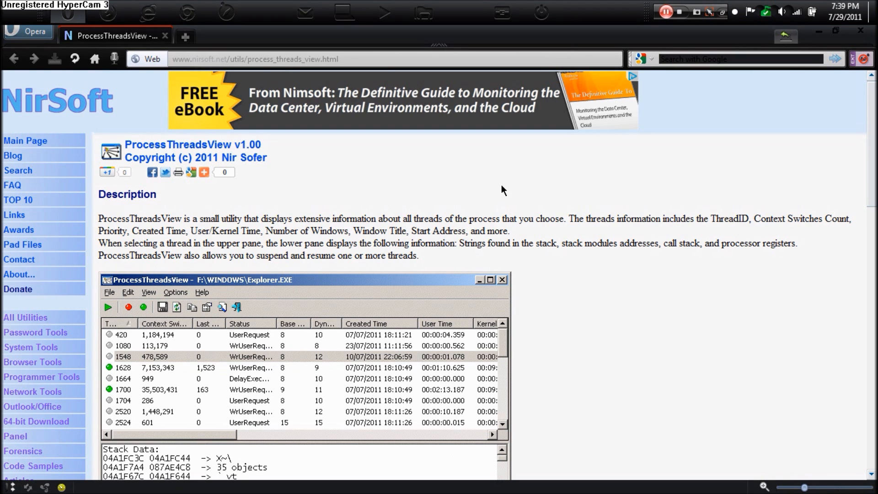
{"action": "mouse_move", "coordinate": [296, 178]}
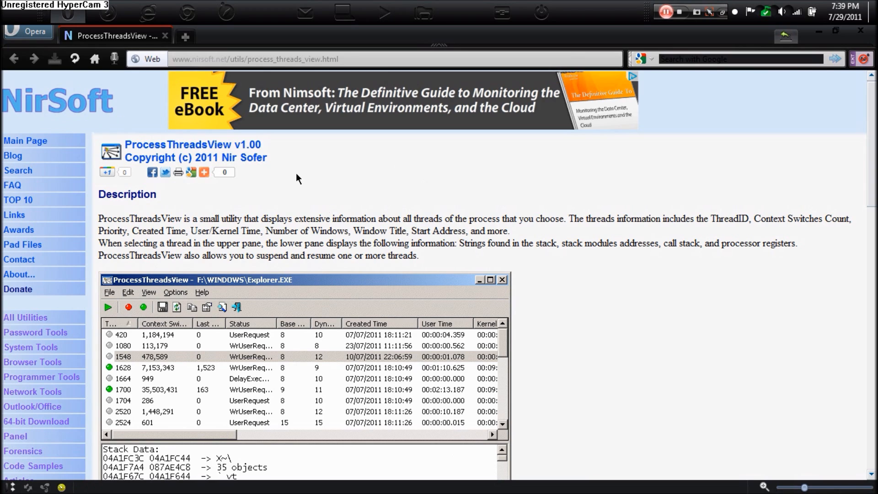
{"action": "mouse_move", "coordinate": [495, 195]}
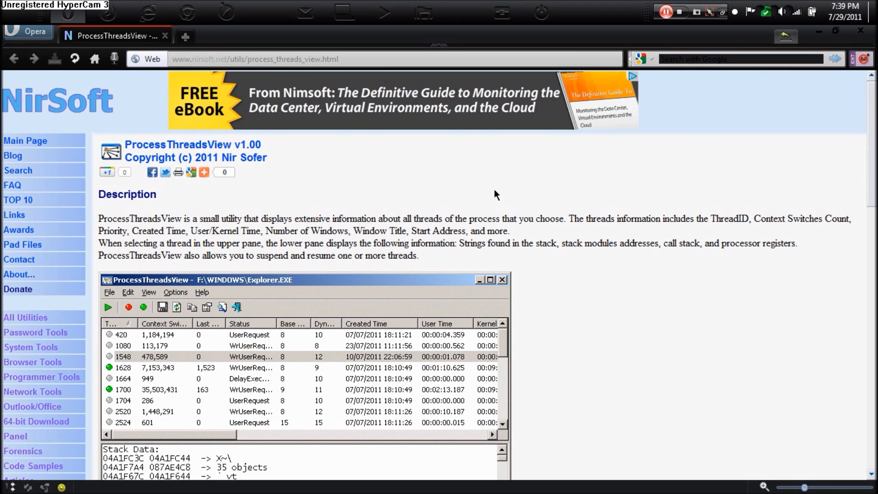
- Scroll to System Requirements, highlighting the supported versions Windows 2000 to Windows 7
{"action": "scroll", "scroll_direction": "down", "scroll_amount": 3}
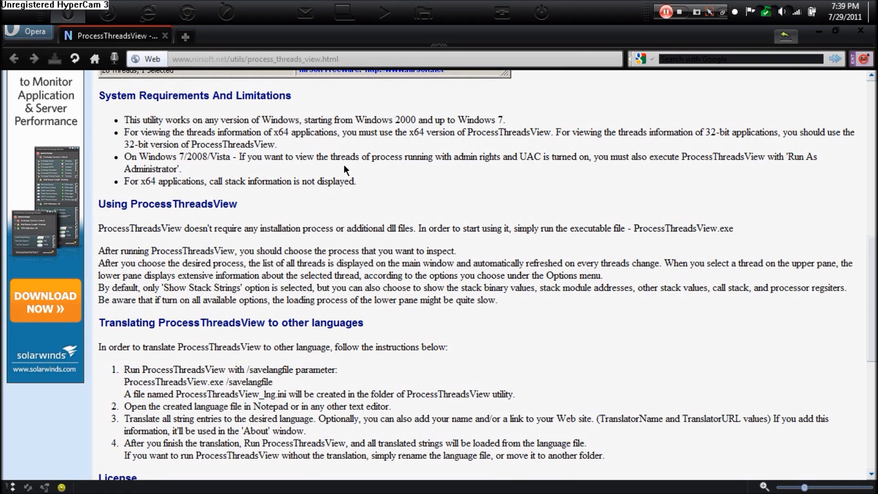
{"action": "mouse_move", "coordinate": [336, 168]}
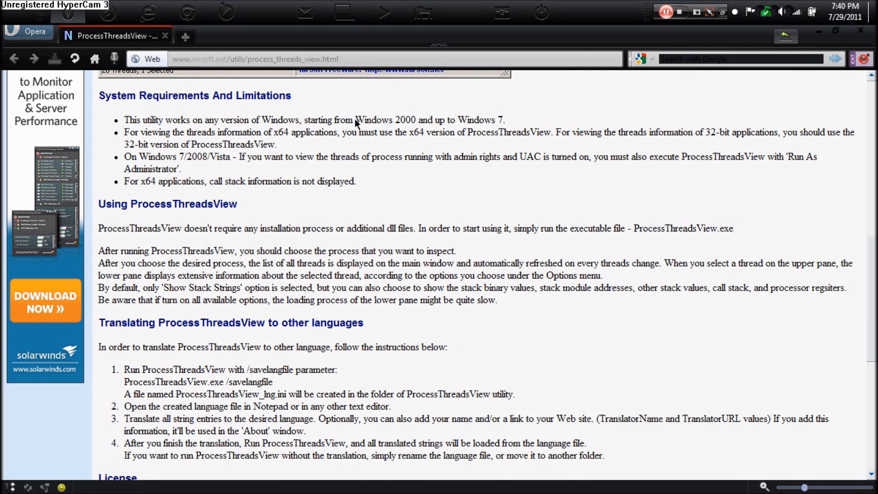
{"action": "left_click_drag", "start_coordinate": [356, 120], "coordinate": [492, 119]}
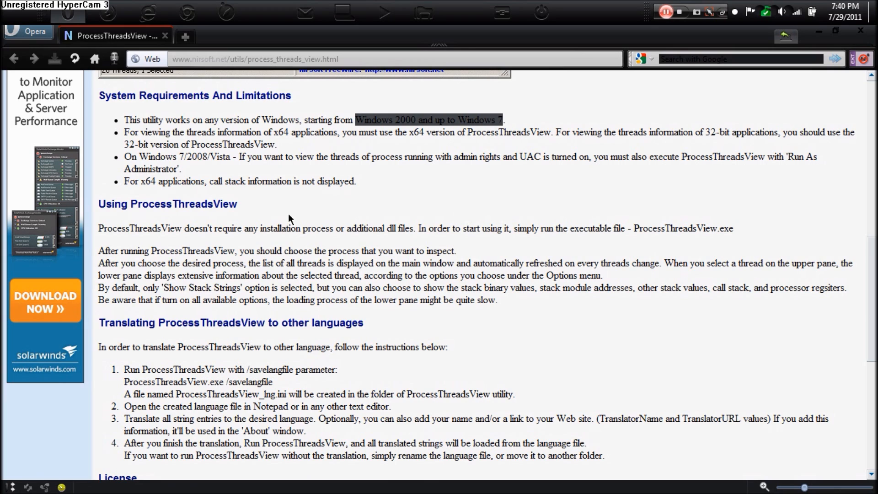
{"action": "mouse_move", "coordinate": [344, 265]}
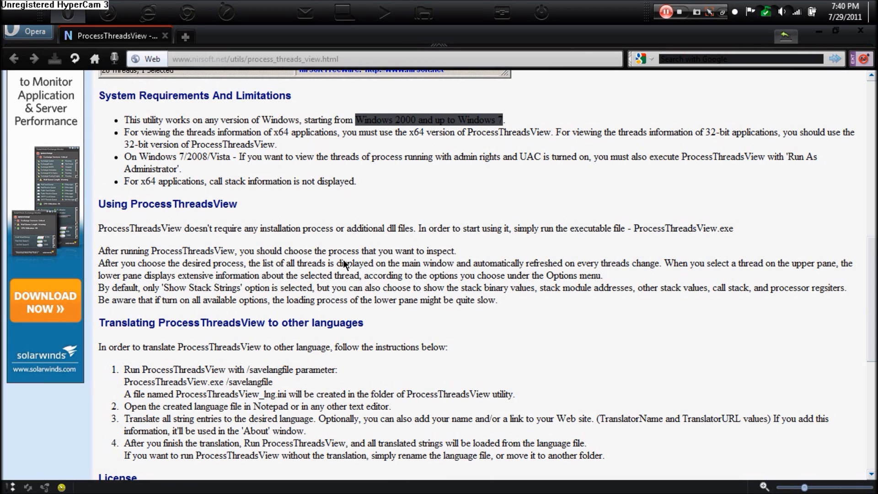
{"action": "mouse_move", "coordinate": [219, 172]}
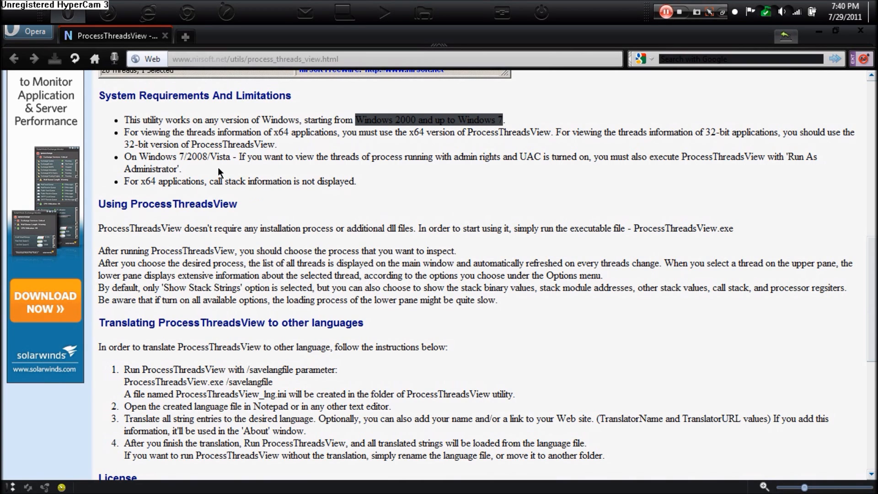
{"action": "mouse_move", "coordinate": [282, 139]}
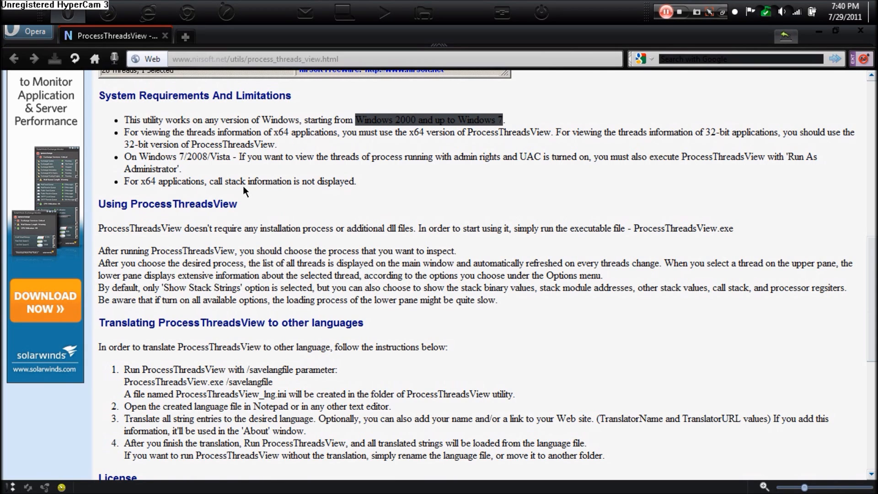
{"action": "mouse_move", "coordinate": [480, 227]}
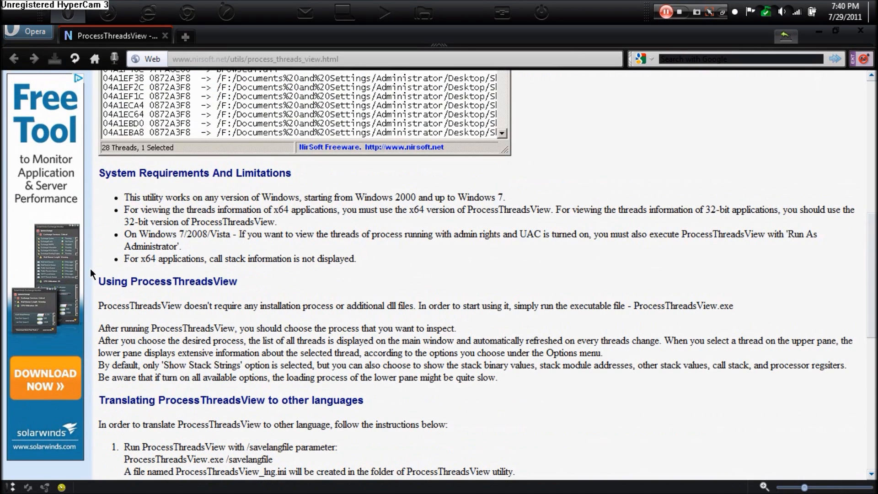
{"action": "mouse_move", "coordinate": [793, 236]}
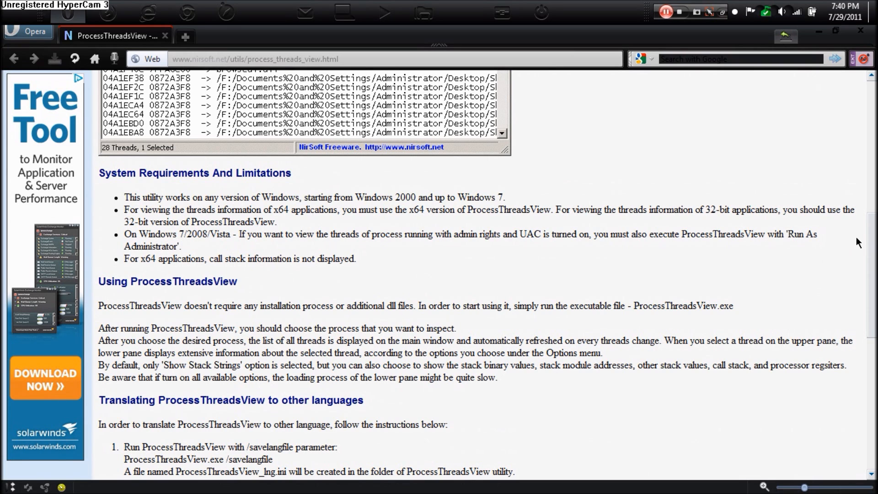
{"action": "scroll", "scroll_direction": "down", "scroll_amount": 3}
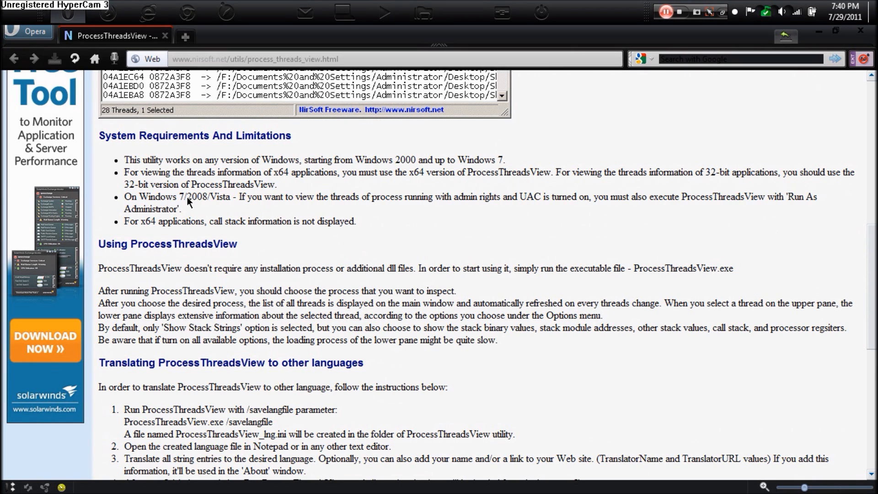
- Scroll to the page bottom and download ProcessThreadsView (x64 version)
{"action": "scroll", "scroll_direction": "down", "scroll_amount": 3}
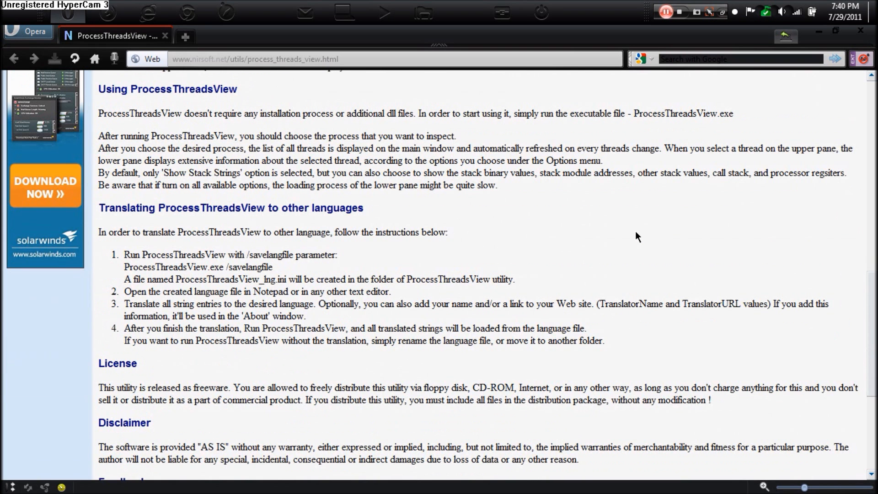
{"action": "scroll", "scroll_direction": "down", "scroll_amount": 3}
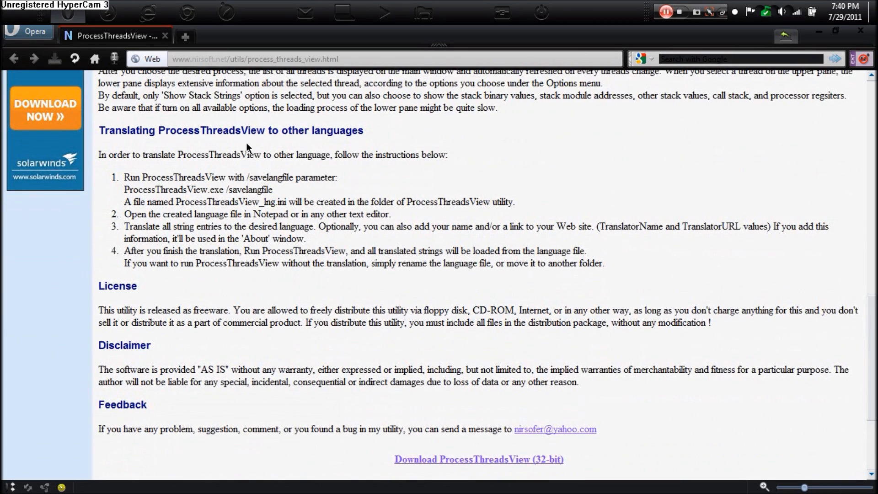
{"action": "scroll", "scroll_direction": "down", "scroll_amount": 3}
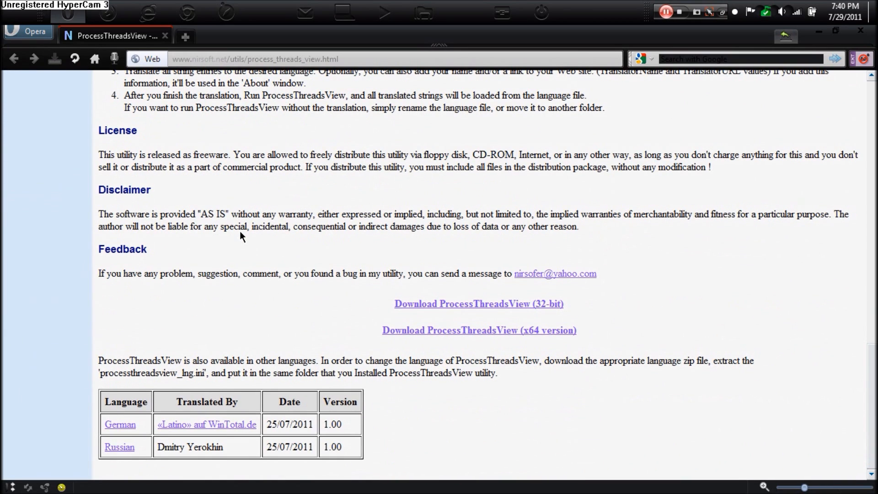
{"action": "mouse_move", "coordinate": [243, 245]}
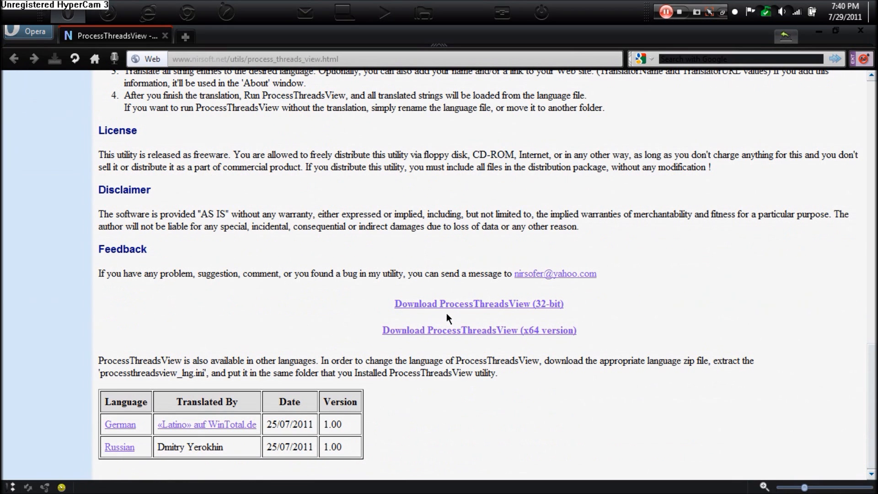
{"action": "mouse_move", "coordinate": [431, 308]}
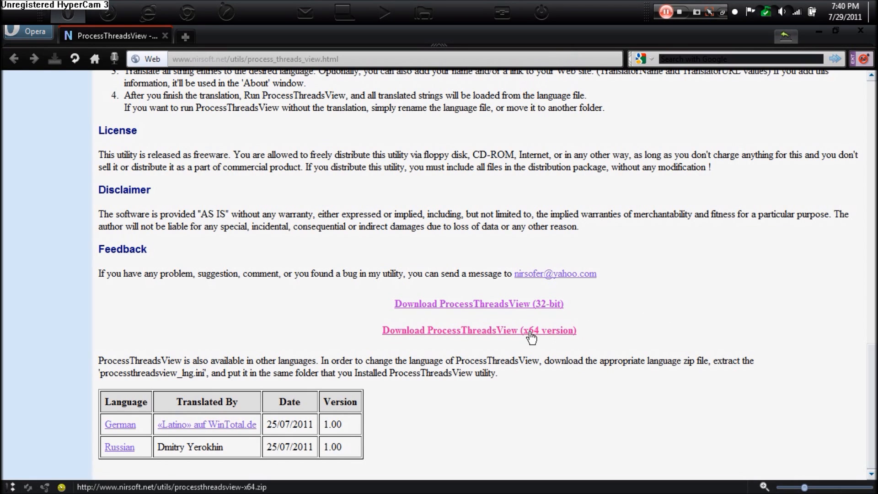
{"action": "left_click", "coordinate": [478, 329]}
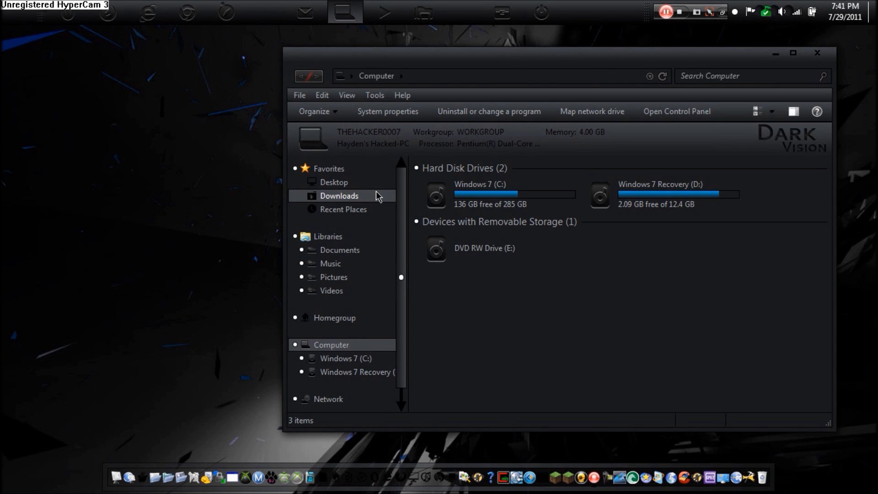
- Extract processthreadsview-x64.zip into the Downloads folder
{"action": "left_click", "coordinate": [338, 195]}
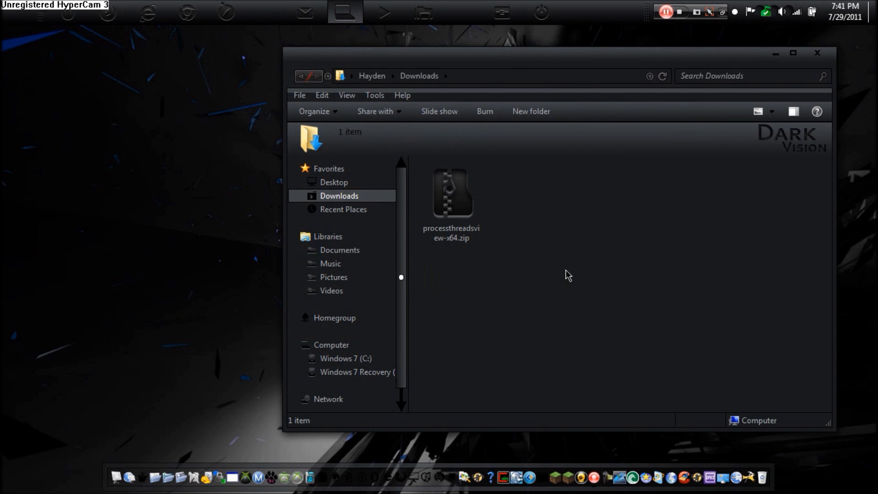
{"action": "left_click_drag", "start_coordinate": [560, 53], "coordinate": [456, 58]}
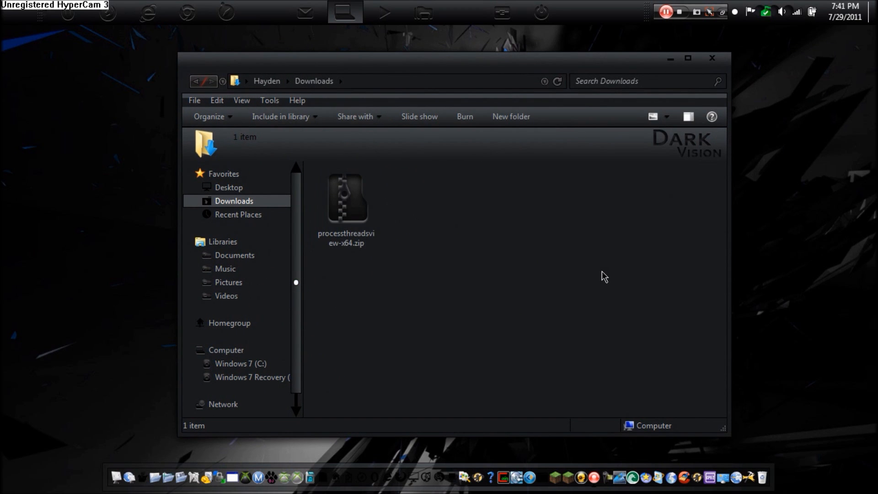
{"action": "right_click", "coordinate": [346, 199]}
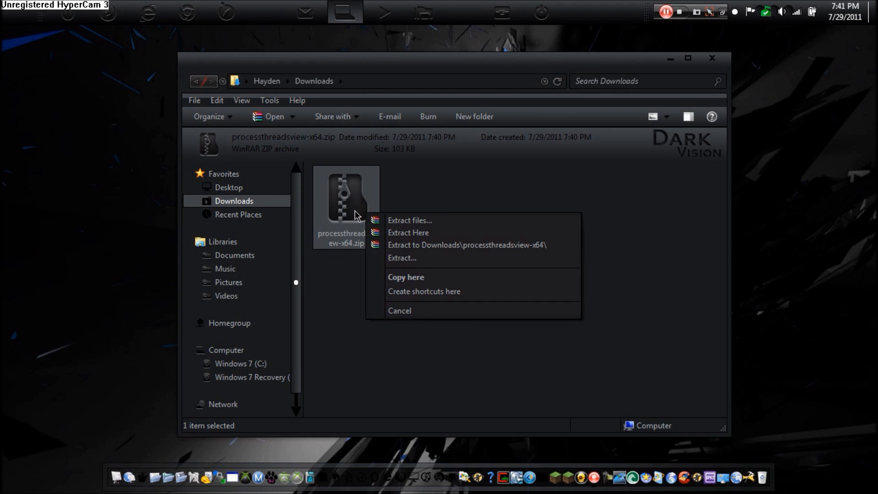
{"action": "left_click", "coordinate": [408, 233]}
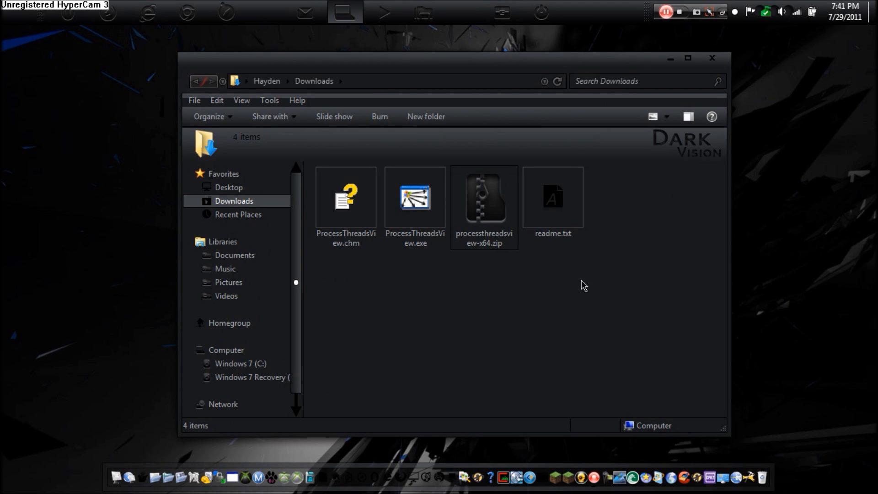
- Read readme.txt in Notepad, then select ProcessThreadsView.chm
{"action": "left_click", "coordinate": [346, 197]}
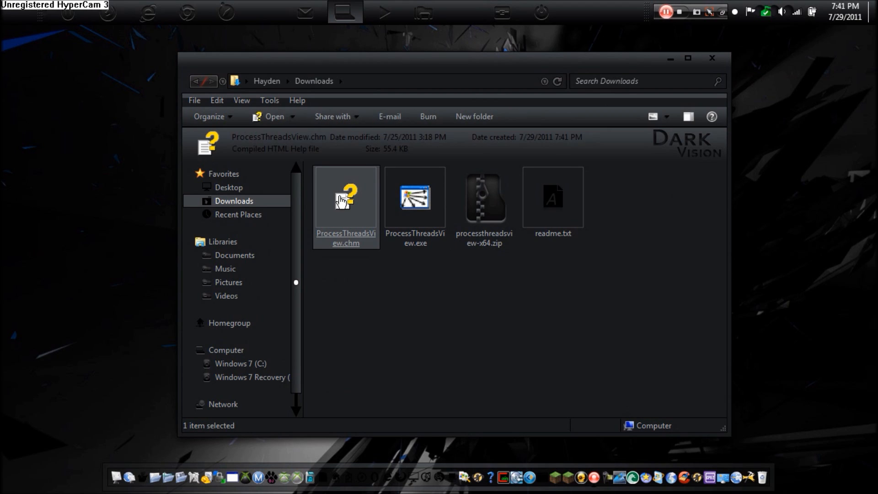
{"action": "mouse_move", "coordinate": [344, 201]}
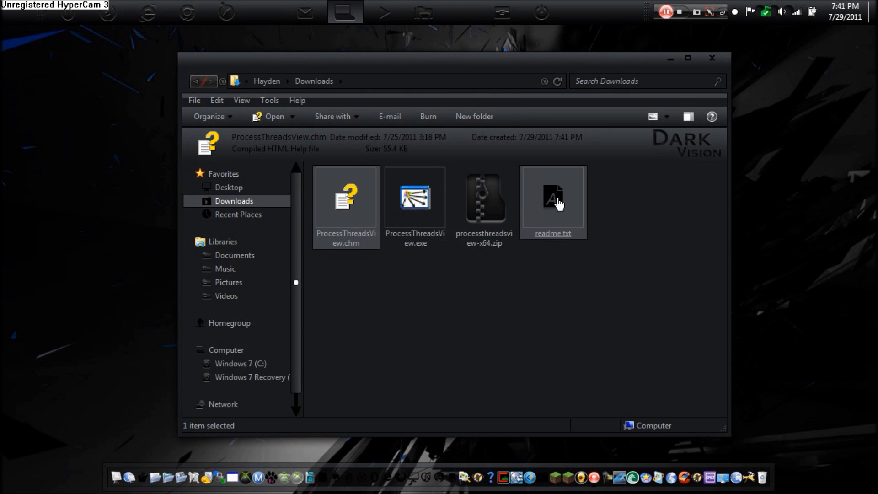
{"action": "double_click", "coordinate": [551, 199]}
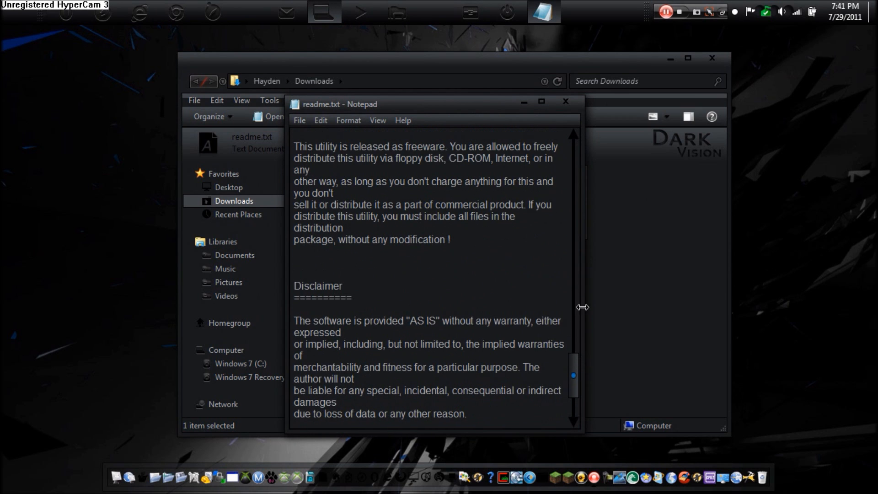
{"action": "left_click", "coordinate": [565, 101]}
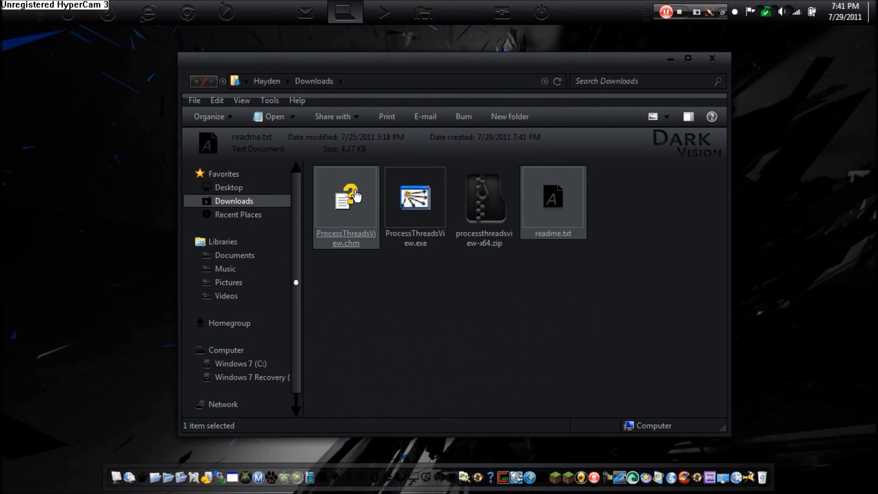
{"action": "left_click", "coordinate": [346, 201]}
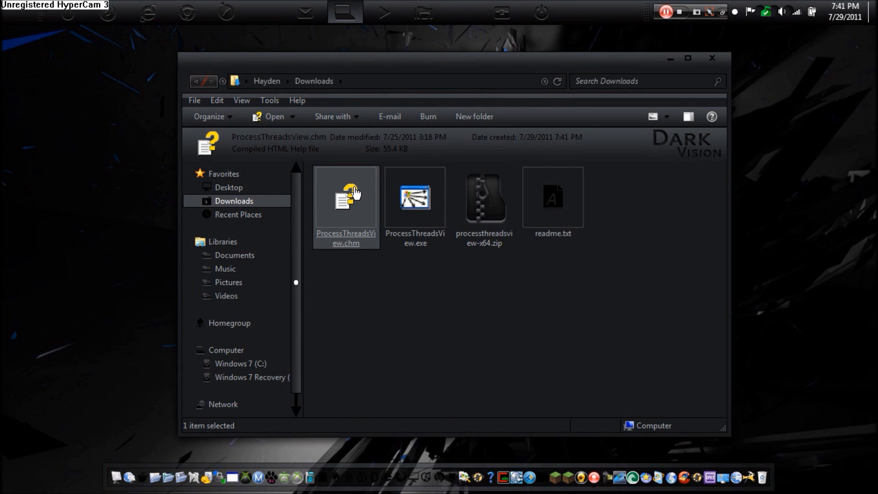
{"action": "double_click", "coordinate": [345, 200]}
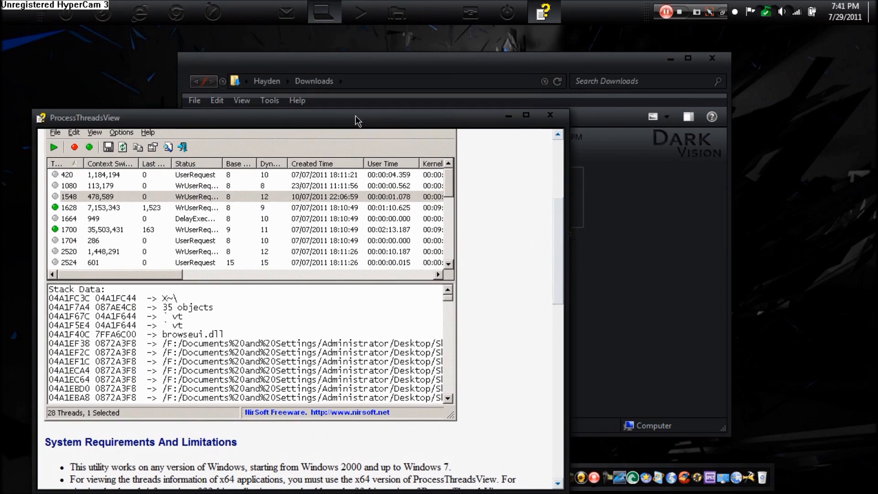
{"action": "left_click_drag", "start_coordinate": [358, 117], "coordinate": [422, 101]}
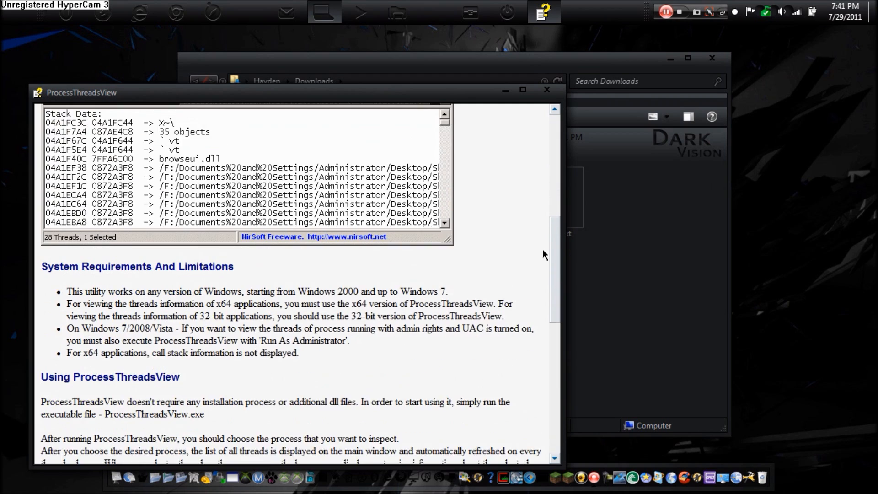
{"action": "scroll", "scroll_direction": "down", "scroll_amount": 3}
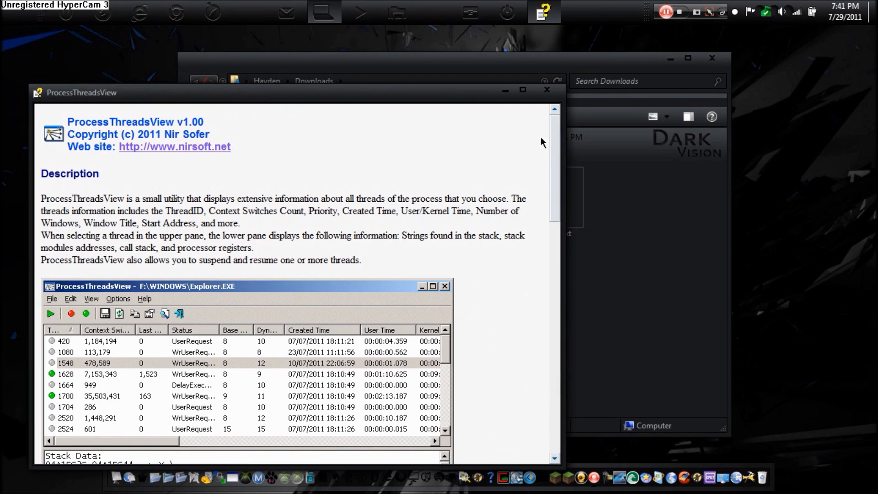
{"action": "mouse_move", "coordinate": [307, 214]}
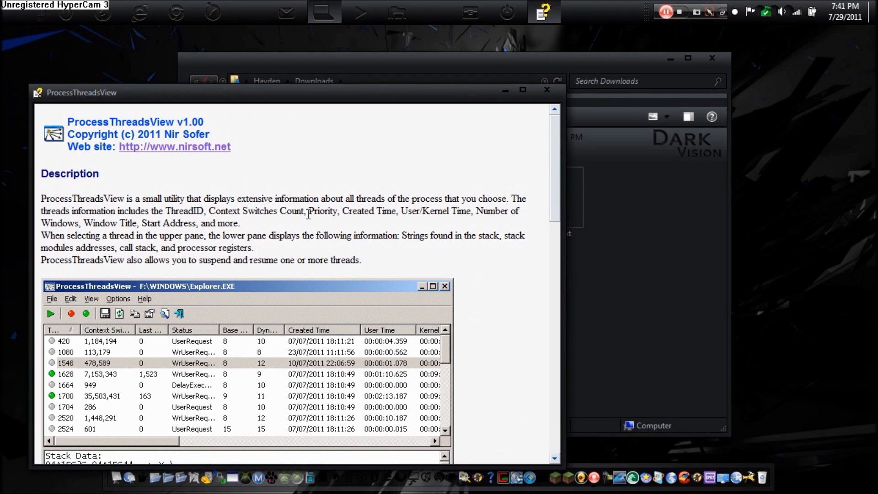
{"action": "left_click", "coordinate": [546, 90]}
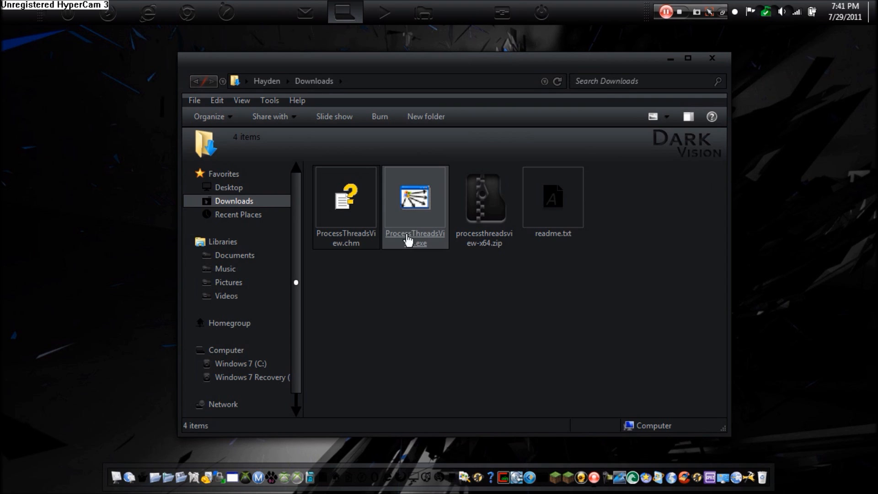
- Bring up the action menu for ProcessThreadsView.exe in Downloads
{"action": "right_click", "coordinate": [414, 199]}
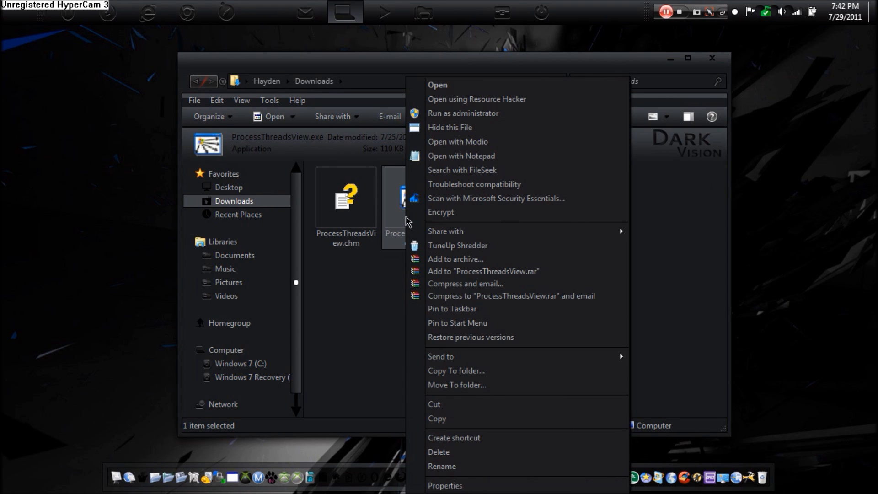
{"action": "mouse_move", "coordinate": [462, 112]}
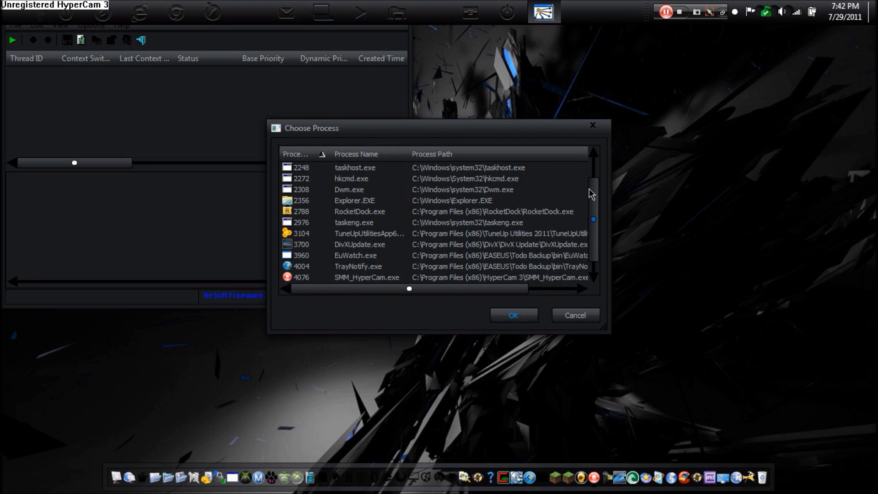
- Choose RocketDock.exe in the Choose Process dialog to list its 5 threads
{"action": "left_click", "coordinate": [359, 211]}
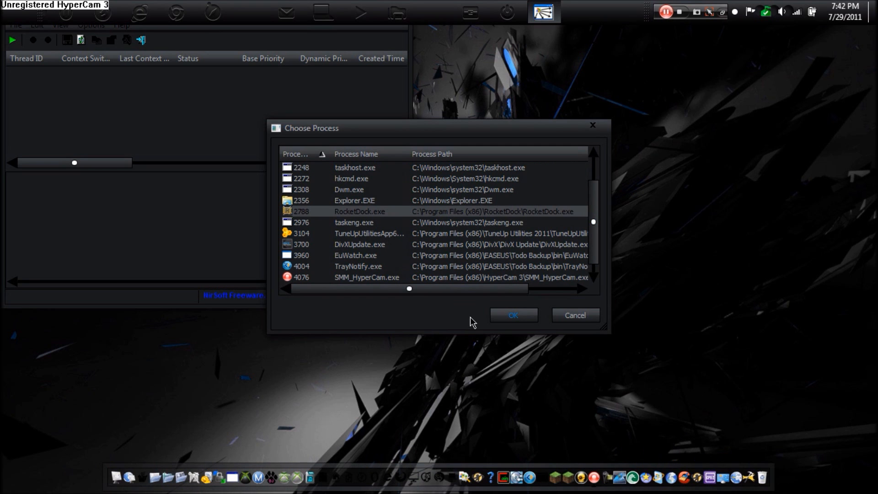
{"action": "left_click", "coordinate": [511, 314]}
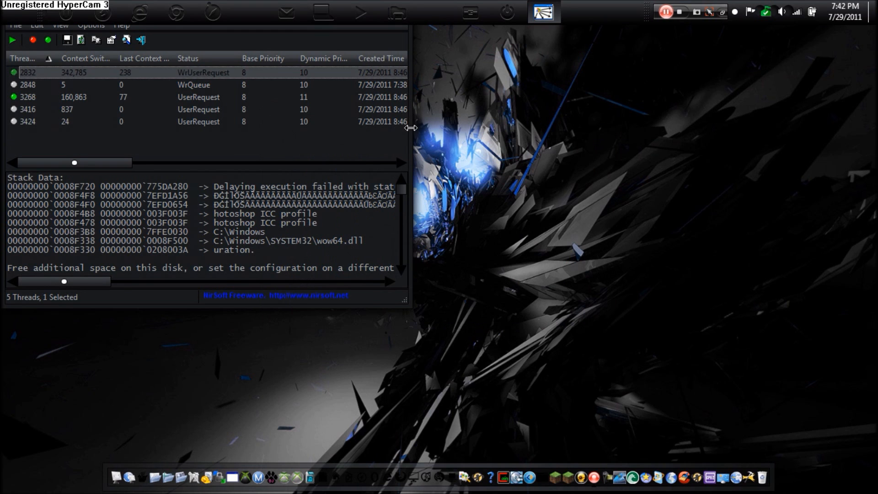
- Maximize the window and enable stack binary values, processor registers and call stack
{"action": "left_click", "coordinate": [589, 72]}
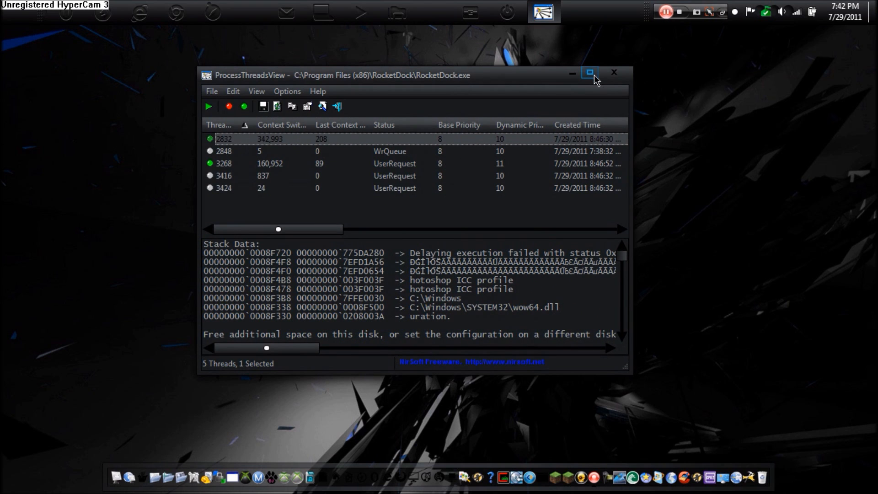
{"action": "left_click", "coordinate": [589, 73]}
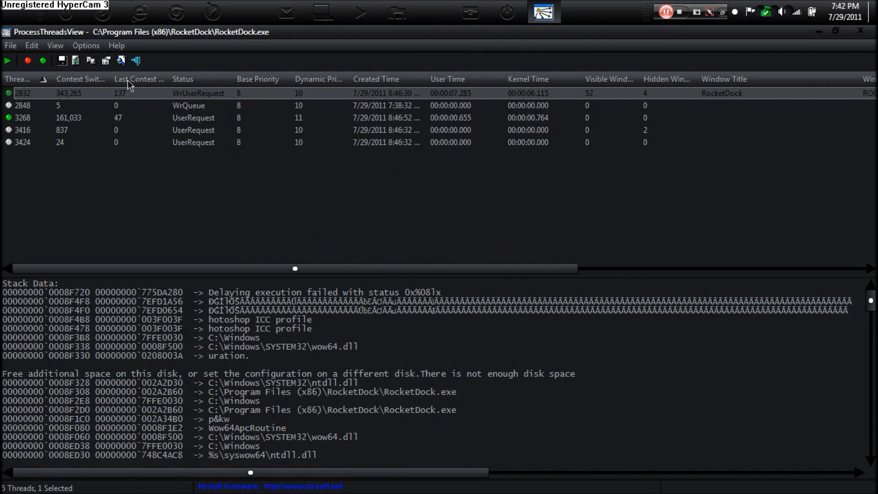
{"action": "left_click", "coordinate": [85, 45]}
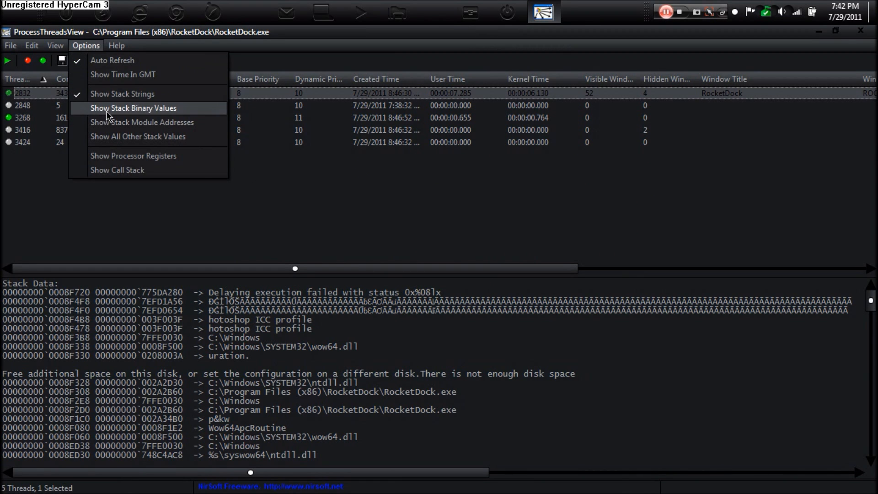
{"action": "left_click", "coordinate": [133, 108]}
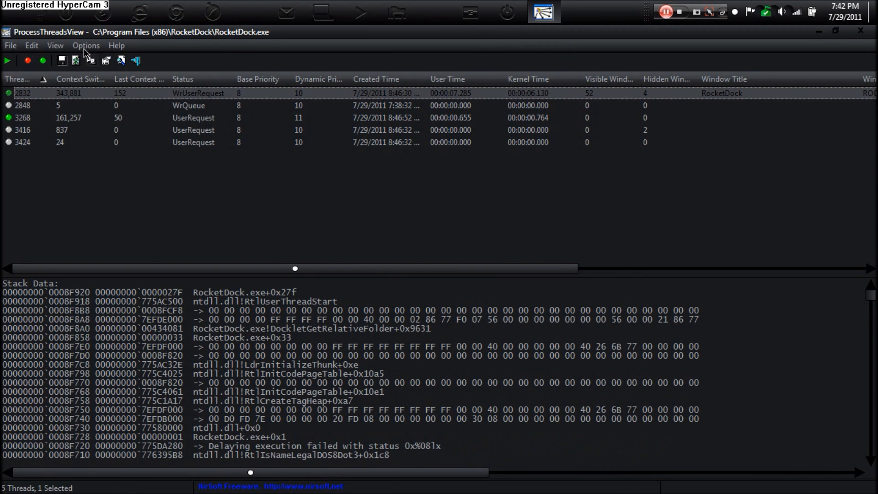
{"action": "left_click", "coordinate": [86, 45]}
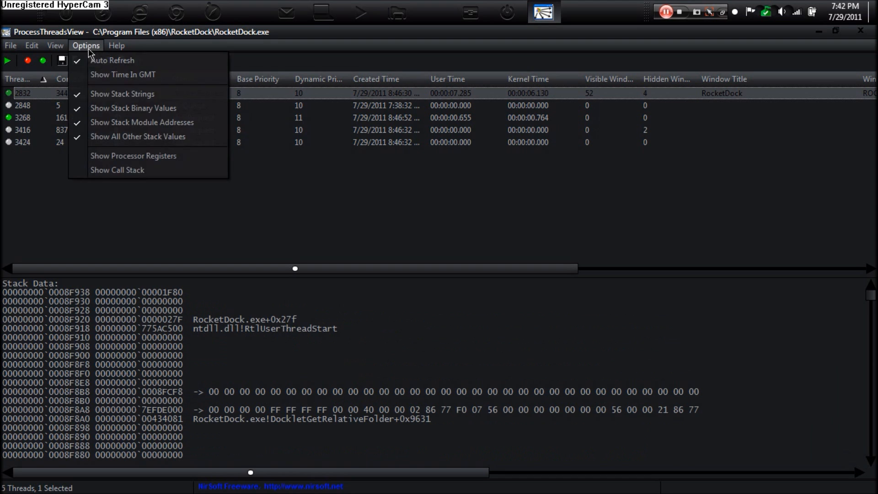
{"action": "left_click", "coordinate": [133, 156]}
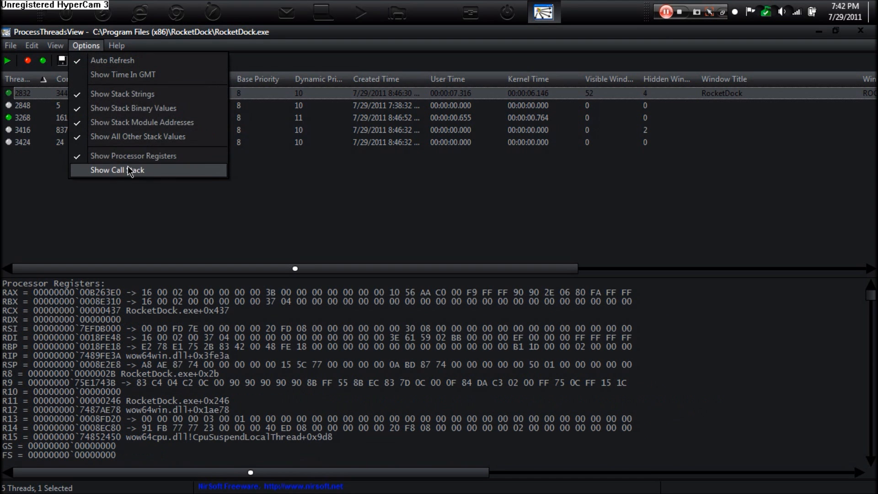
{"action": "left_click", "coordinate": [117, 170]}
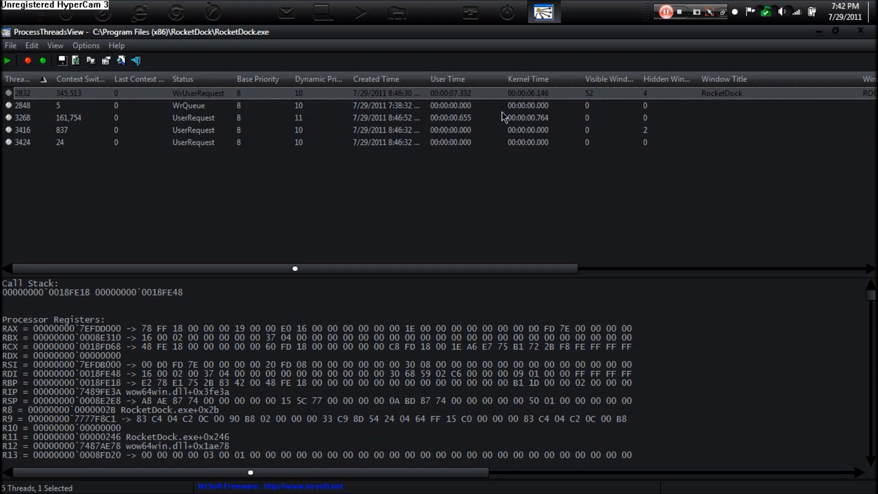
{"action": "mouse_move", "coordinate": [599, 100]}
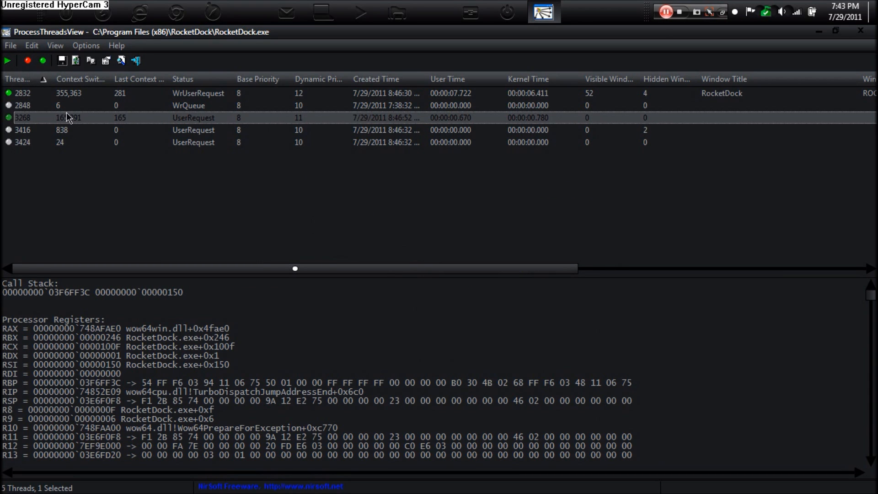
{"action": "mouse_move", "coordinate": [42, 61]}
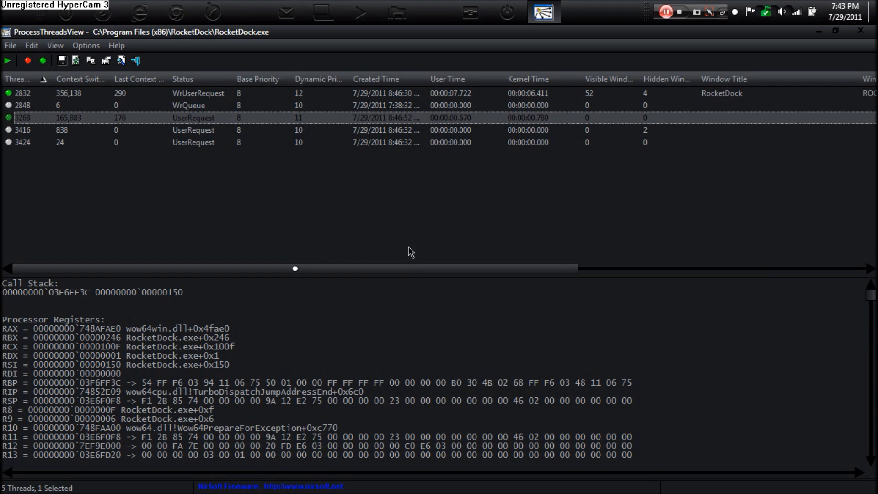
- Review thread 3268's call stack and processor registers in the lower pane
{"action": "left_click_drag", "start_coordinate": [295, 268], "coordinate": [581, 269]}
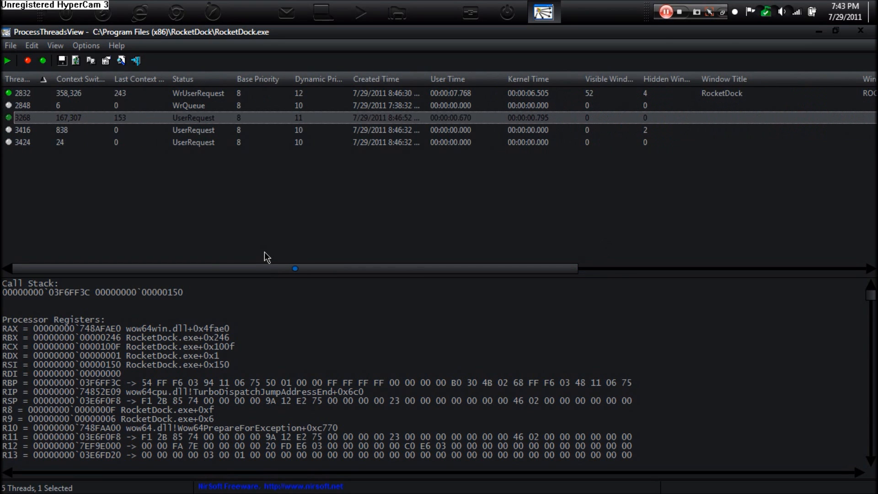
- Choose Explorer.EXE as the process, loading its 33 threads
{"action": "left_click", "coordinate": [8, 61]}
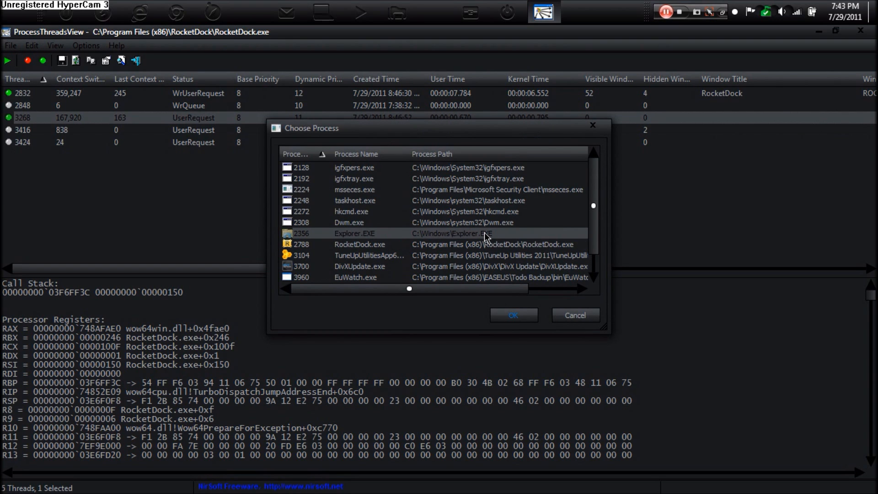
{"action": "mouse_move", "coordinate": [589, 12]}
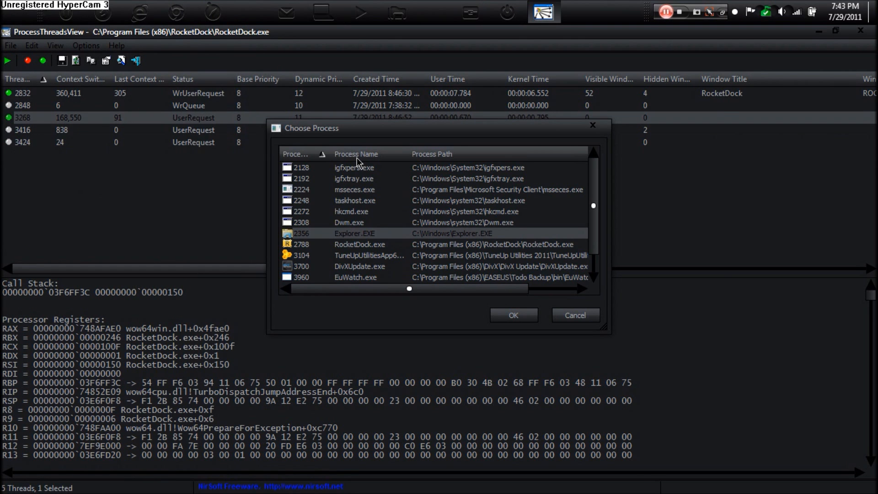
{"action": "mouse_move", "coordinate": [698, 199]}
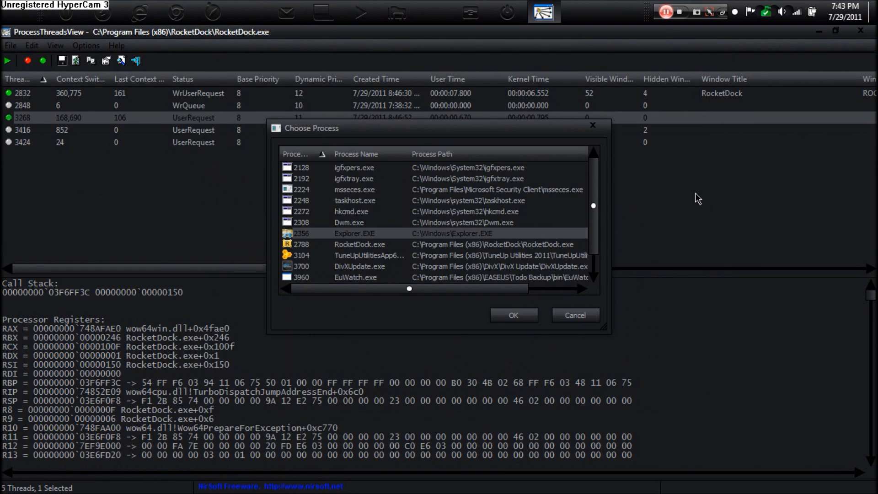
{"action": "left_click", "coordinate": [512, 314]}
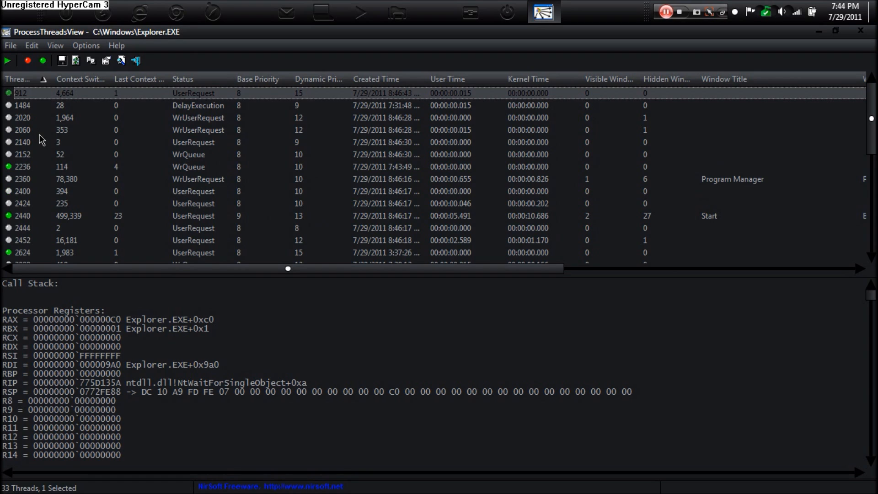
{"action": "mouse_move", "coordinate": [201, 117]}
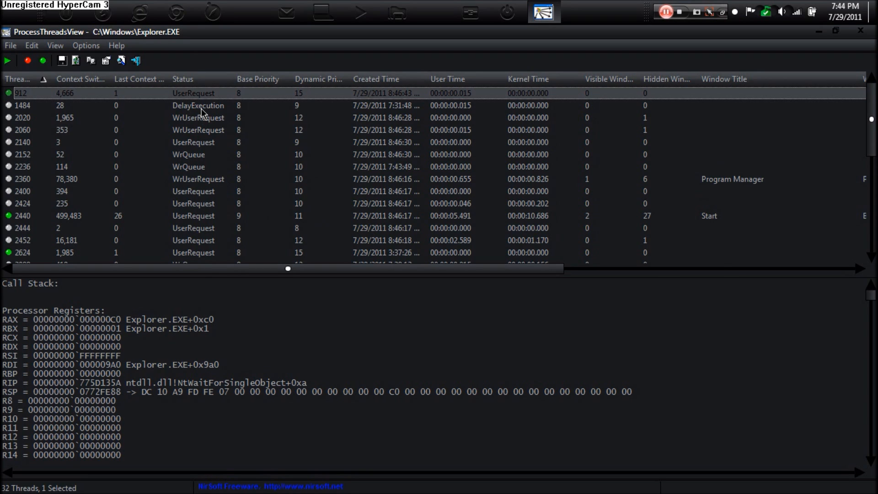
{"action": "mouse_move", "coordinate": [574, 121]}
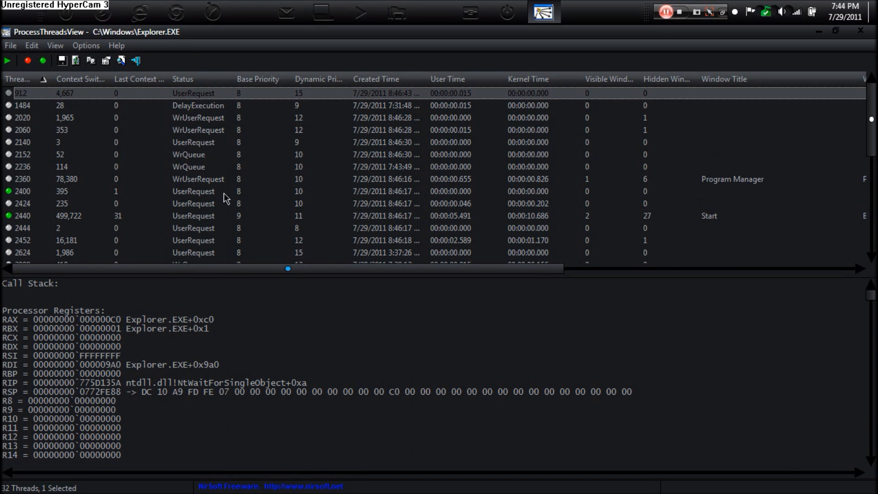
- Scroll through Explorer.EXE's threads to thread 2440, then close ProcessThreadsView
{"action": "scroll", "scroll_direction": "down", "scroll_amount": 3}
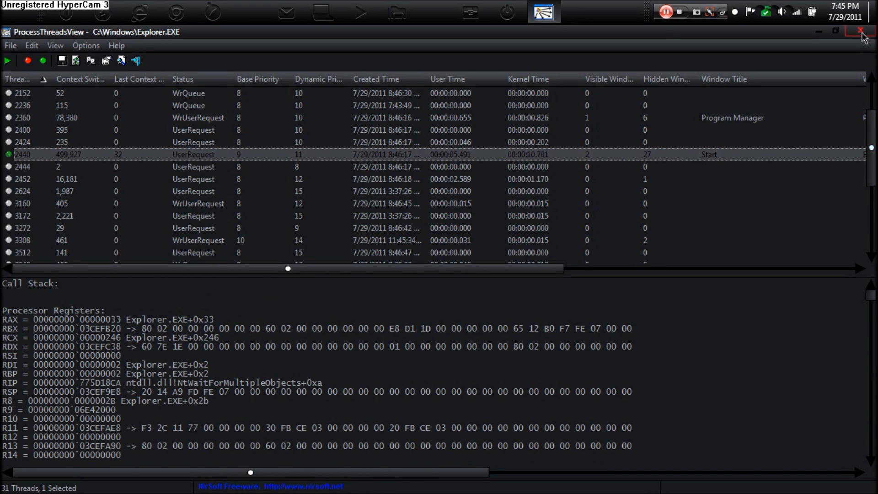
{"action": "left_click", "coordinate": [861, 31]}
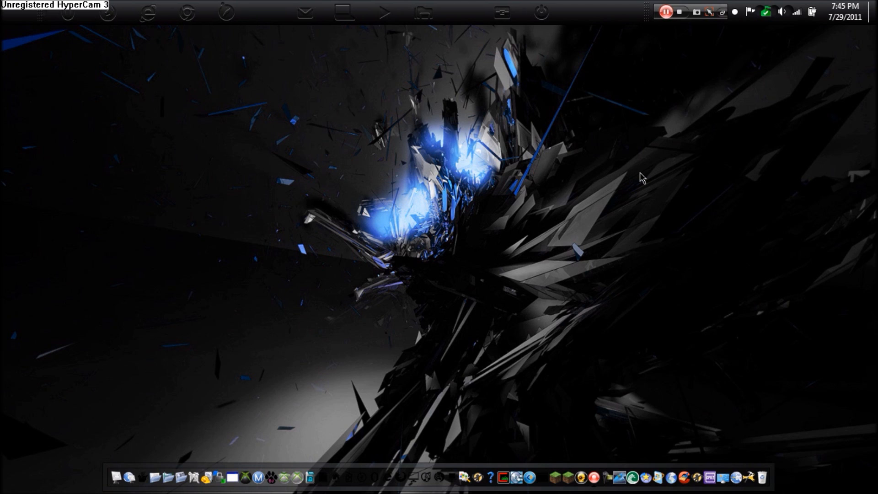